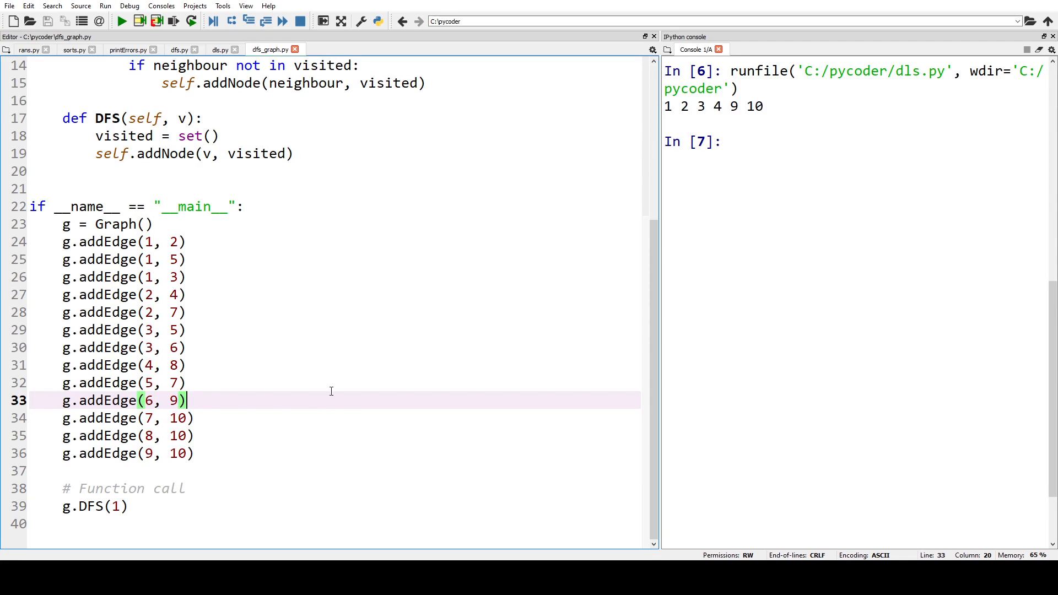
{"action": "mouse_move", "coordinate": [307, 362]}
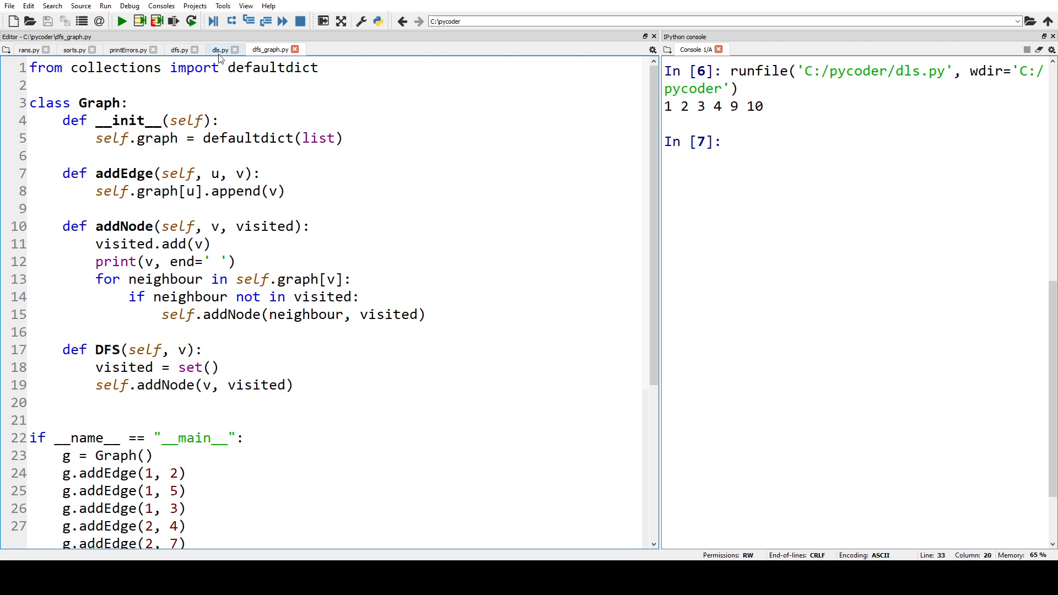
Open dls.py and highlight the depth/limit call arguments and the word 'neighbour'.
{"action": "left_click", "coordinate": [220, 49]}
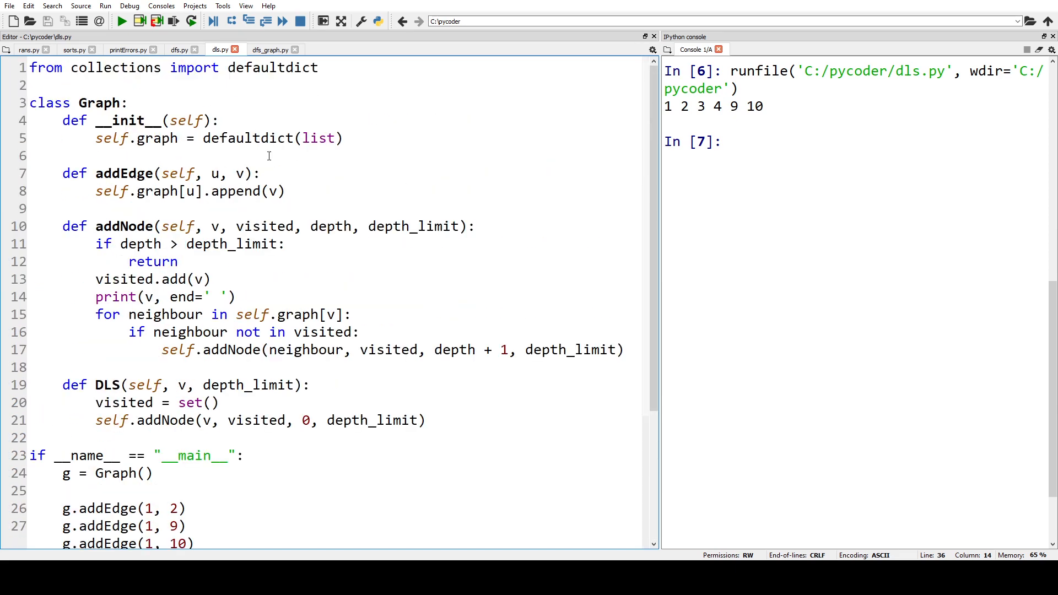
{"action": "mouse_move", "coordinate": [459, 226]}
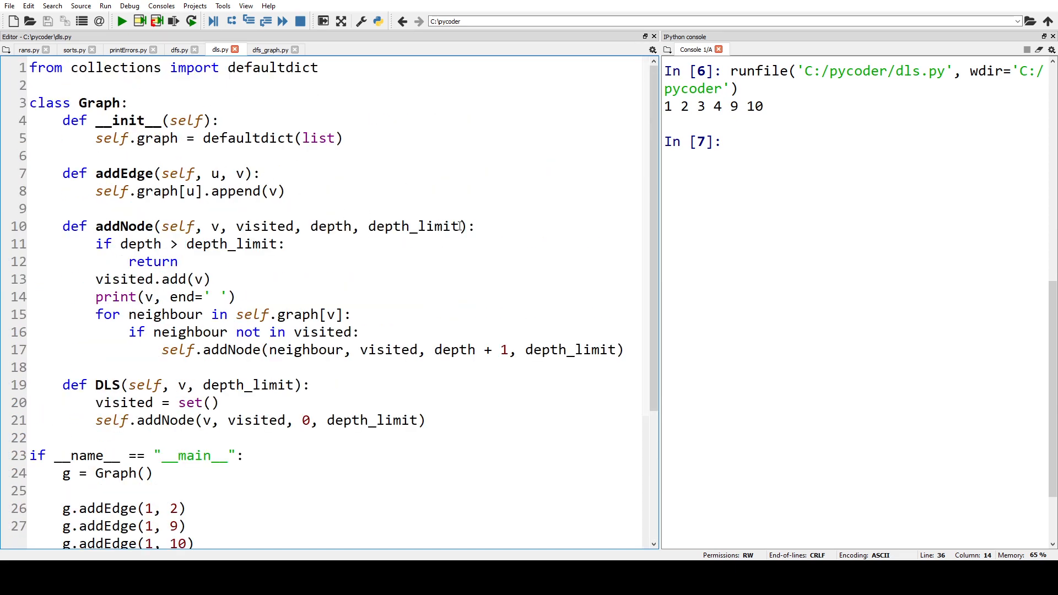
{"action": "left_click_drag", "start_coordinate": [311, 226], "coordinate": [457, 226]}
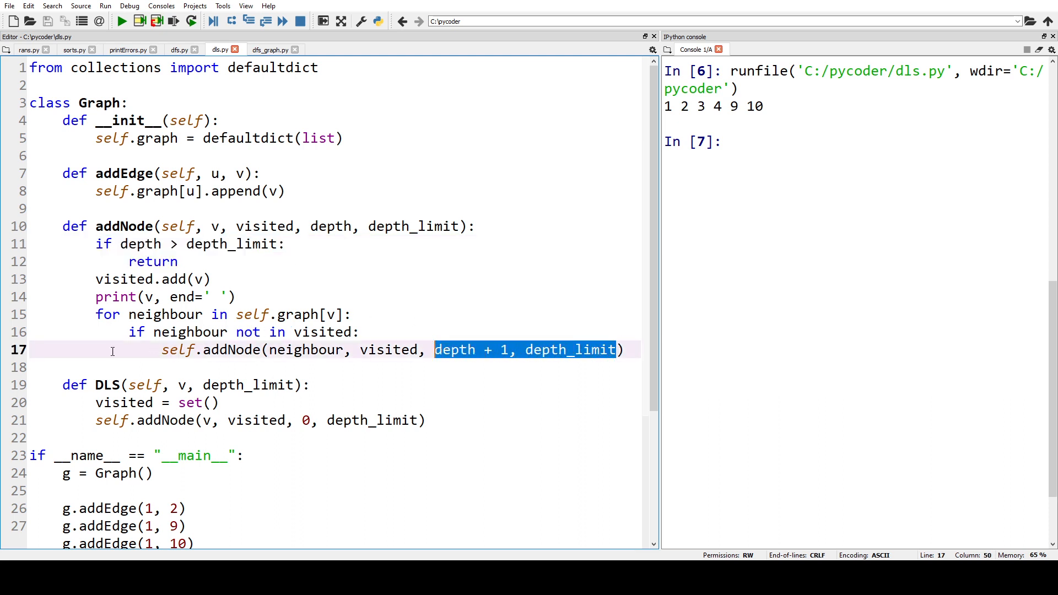
{"action": "double_click", "coordinate": [190, 331]}
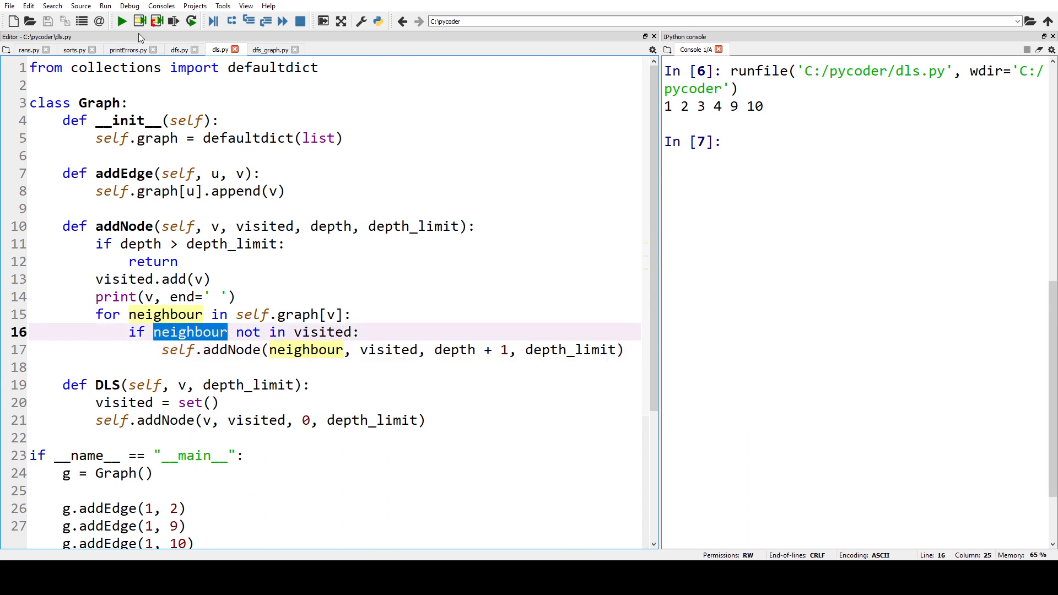
Run dls.py and scroll the console to see output 1 2 3 4 9 10.
{"action": "left_click", "coordinate": [121, 21]}
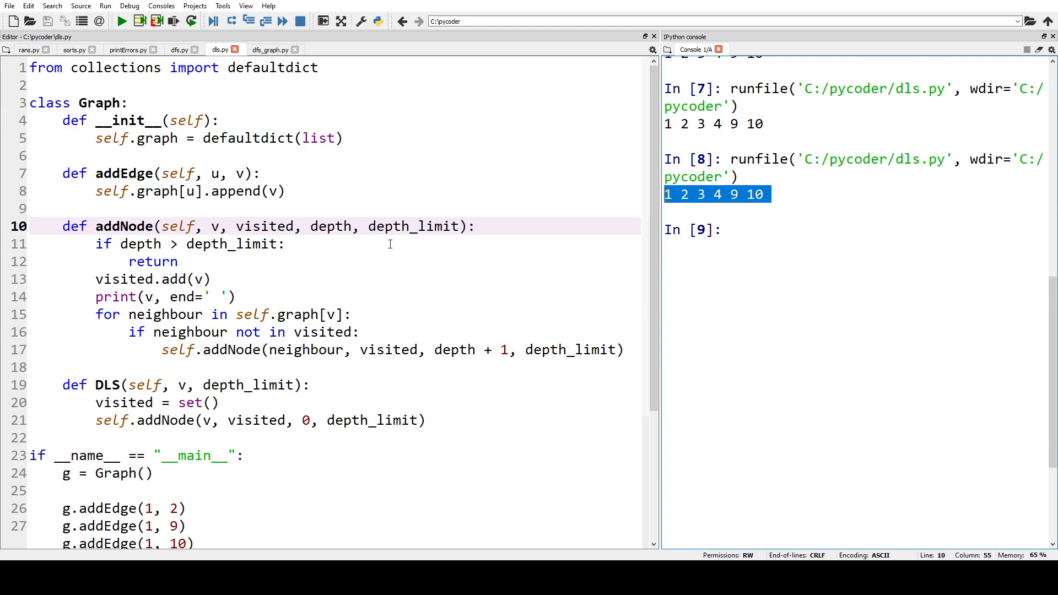
{"action": "scroll", "scroll_direction": "down", "scroll_amount": 3}
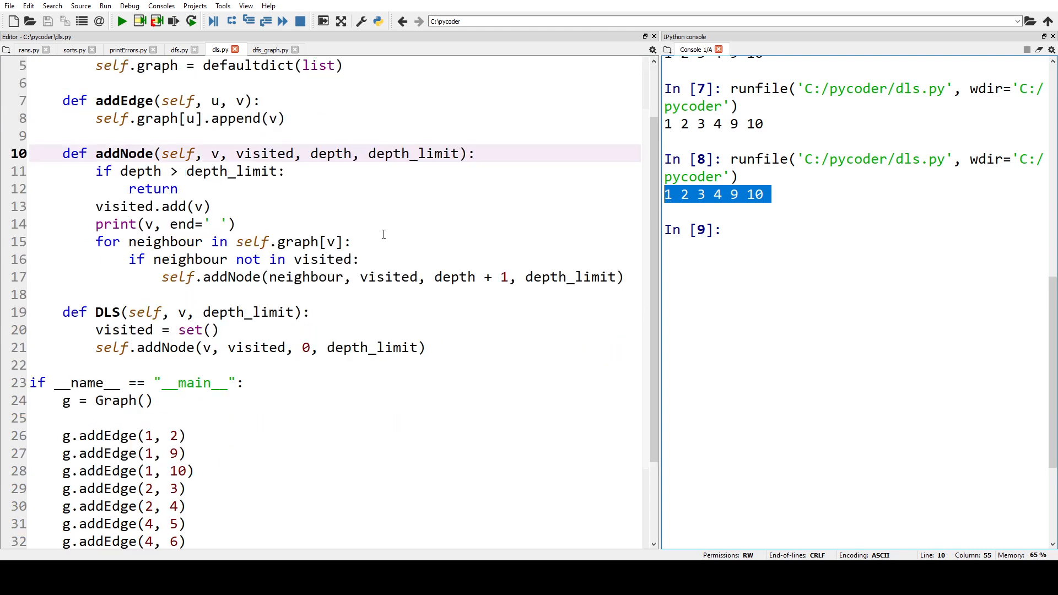
Scroll down through dls.py to the addEdge lines and DLS call.
{"action": "scroll", "scroll_direction": "down", "scroll_amount": 3}
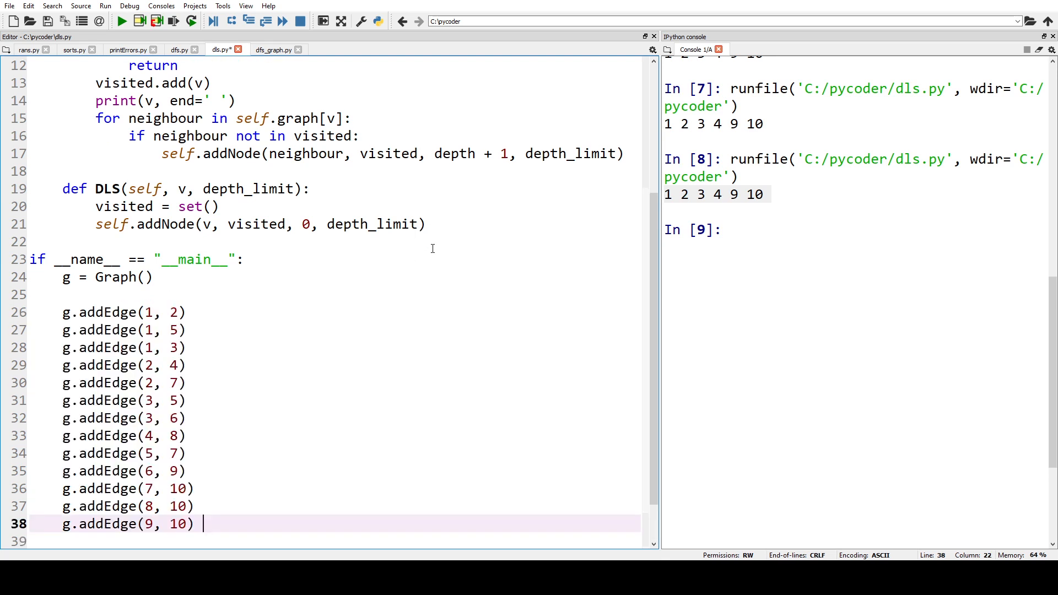
{"action": "mouse_move", "coordinate": [277, 313]}
{"action": "type", "text": "g.DLS(1, depth_limit=2)"}
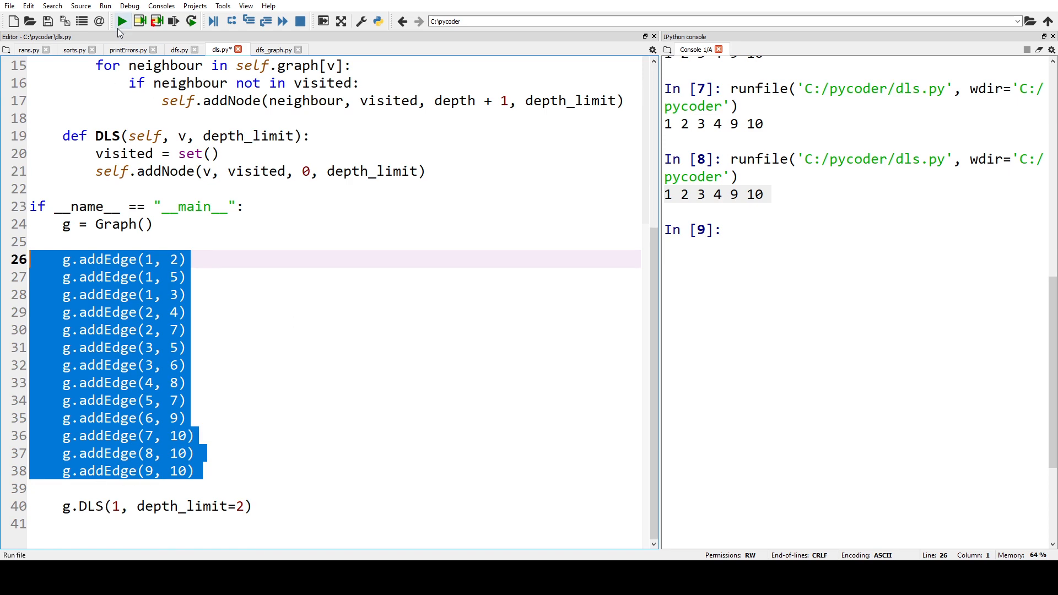
Run the edited dls.py twice, printing 1 2 4 7 5 3 6 each time.
{"action": "left_click", "coordinate": [122, 20]}
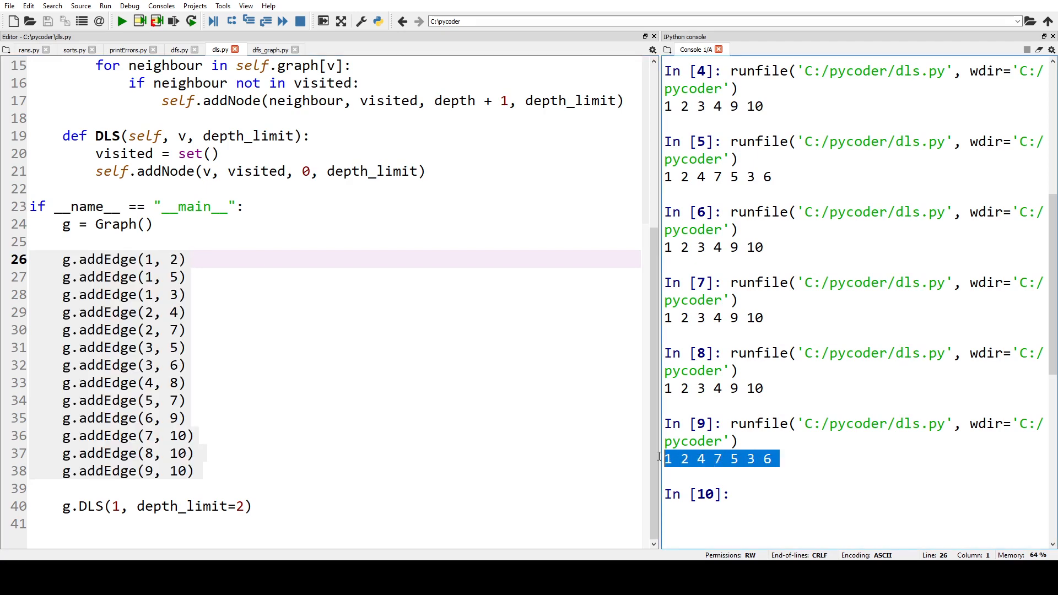
{"action": "mouse_move", "coordinate": [86, 75]}
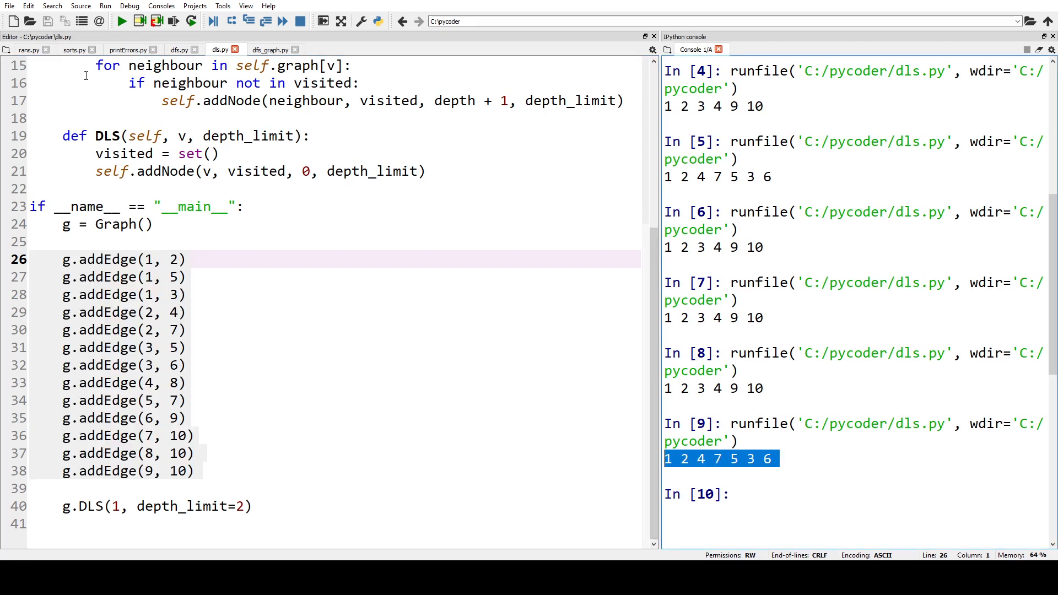
{"action": "left_click", "coordinate": [120, 20]}
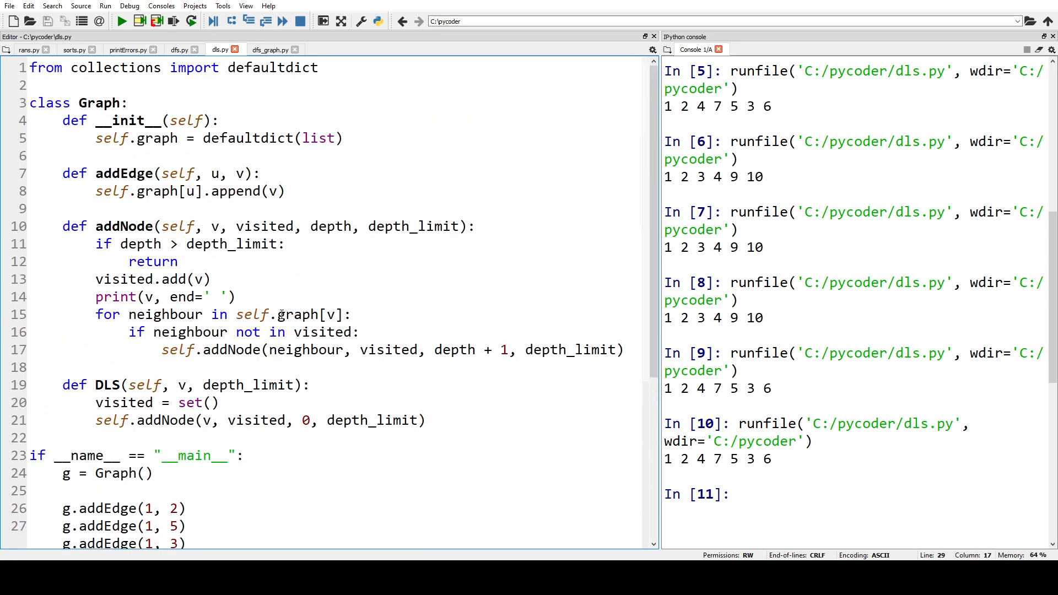
{"action": "mouse_move", "coordinate": [299, 279]}
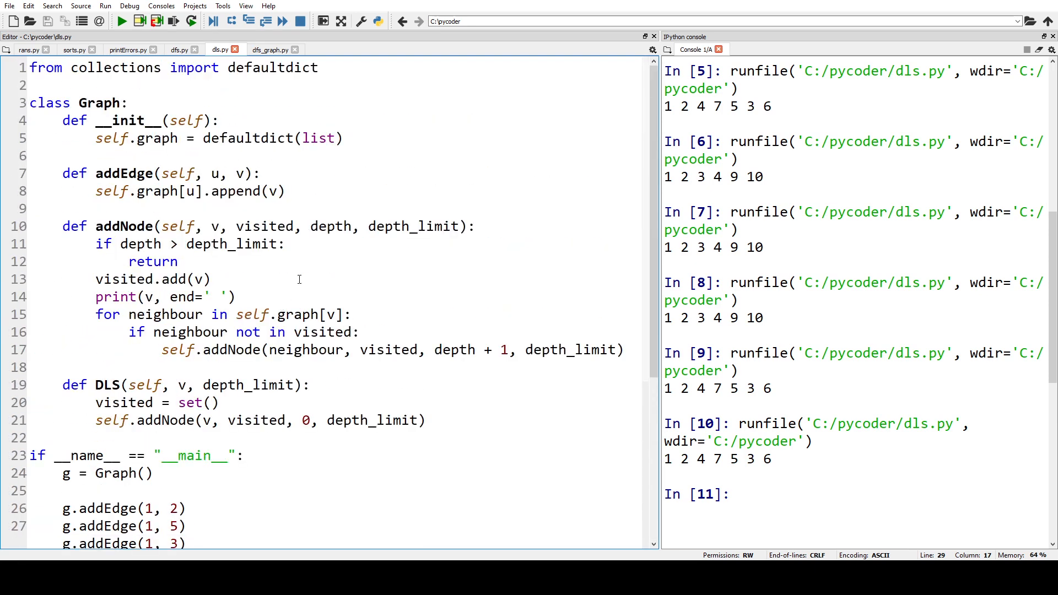